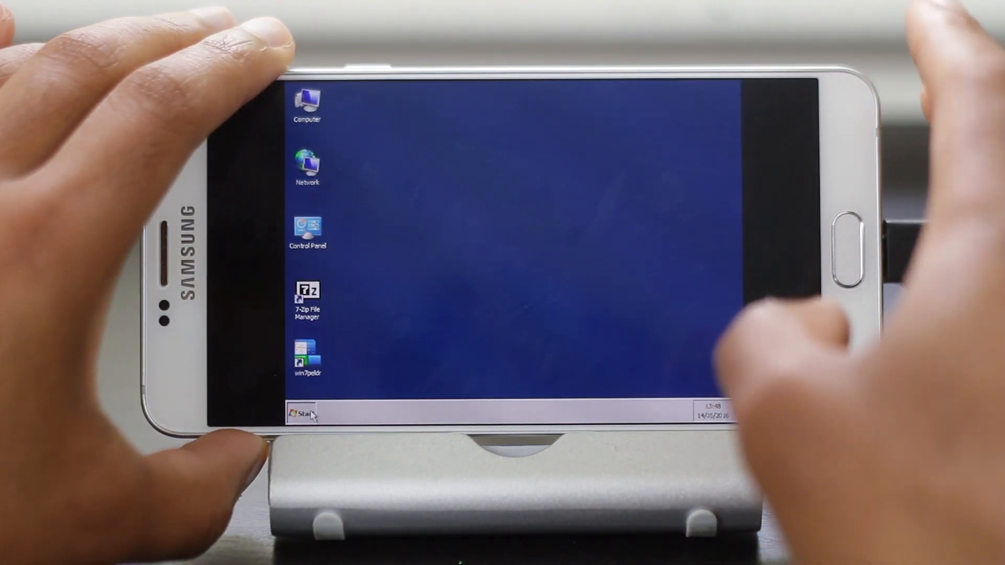
# Step: Bring up Control Panel from the Start menu on the emulated Windows 7 desktop
pyautogui.click(302, 413)
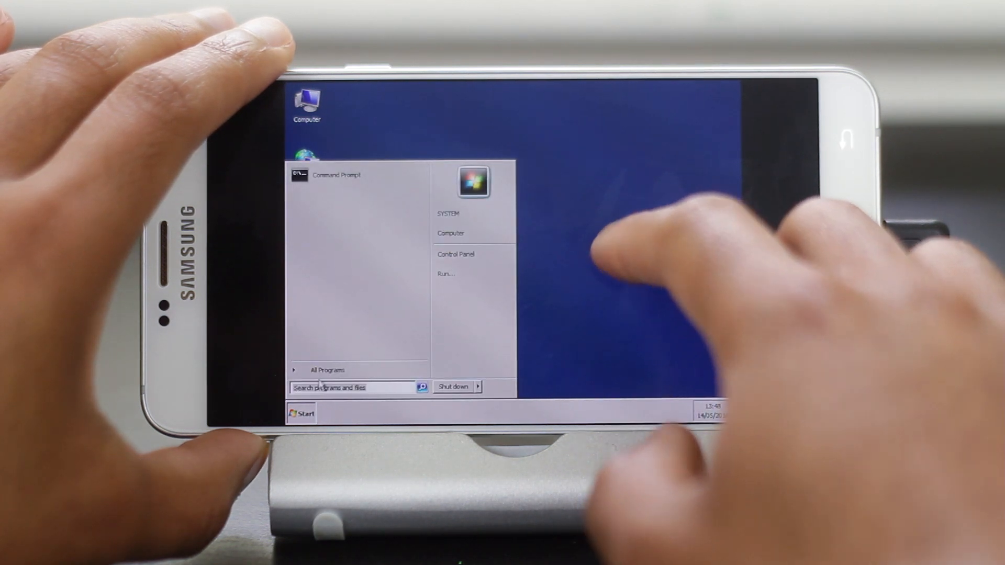
pyautogui.click(326, 369)
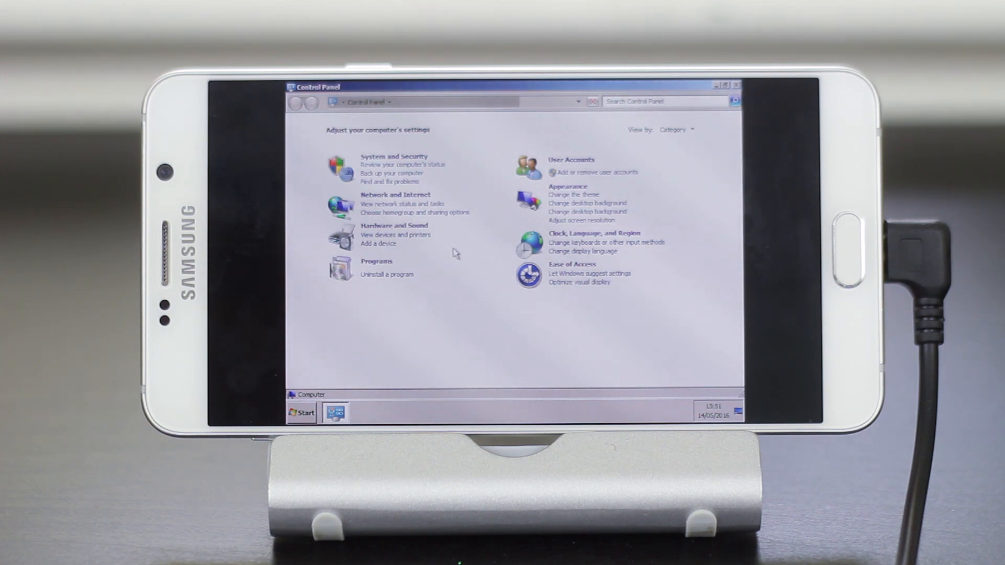
# Step: Close the Control Panel window, leaving the Windows 7 desktop clear
pyautogui.click(737, 84)
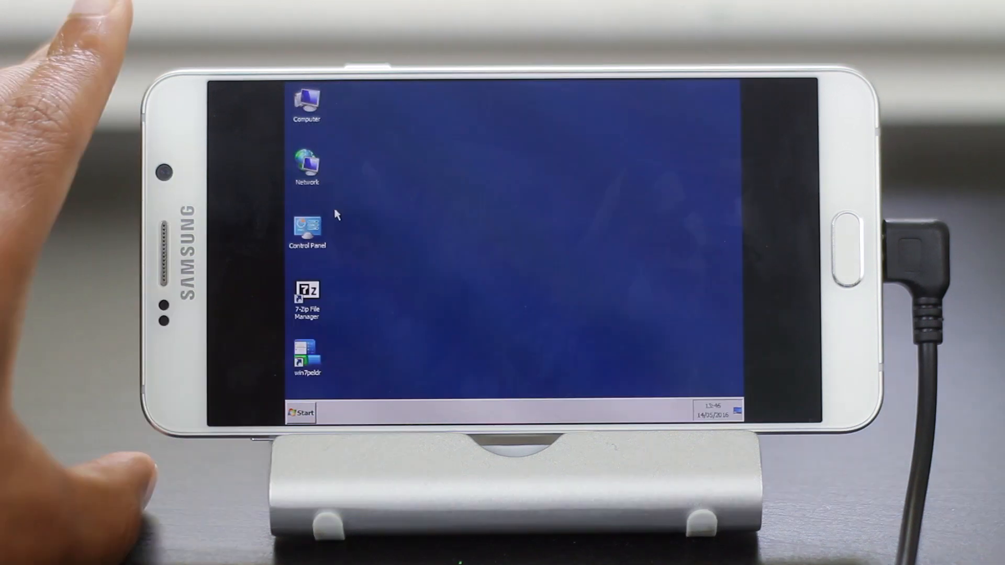